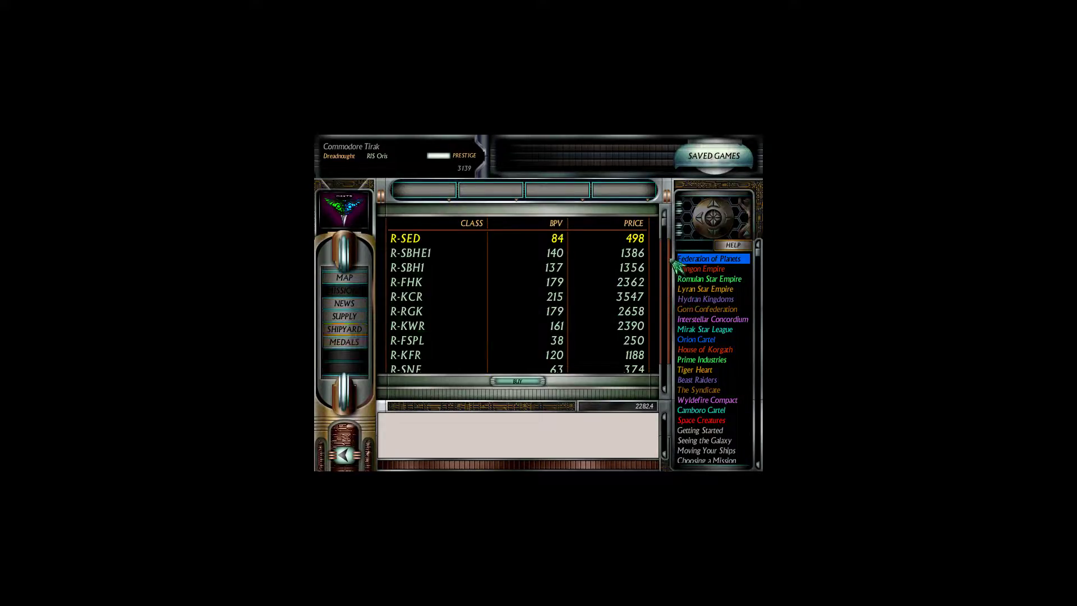
mouse_move(659, 237)
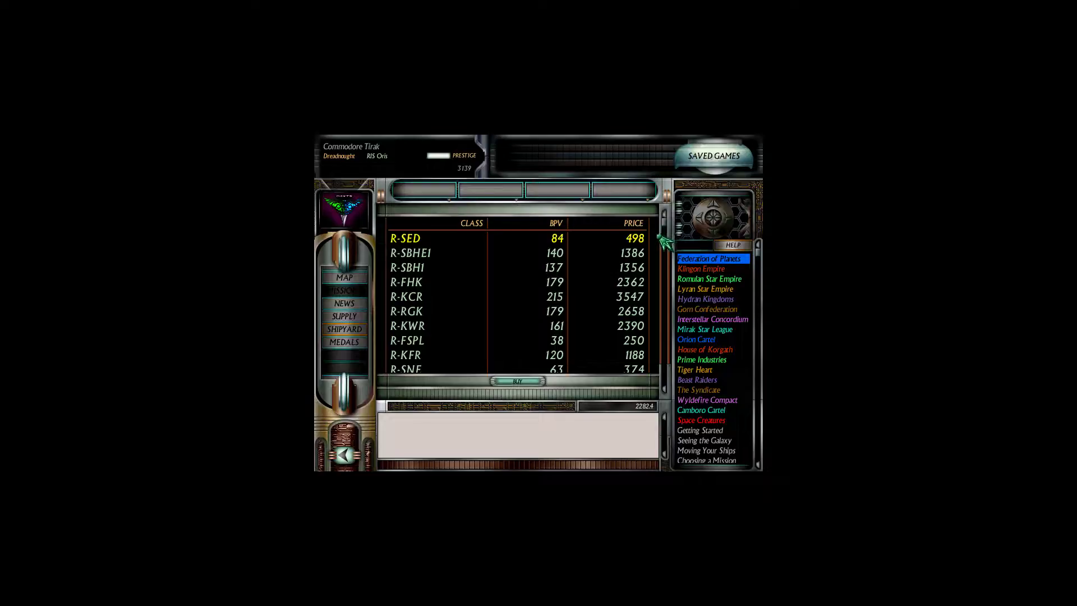
Scroll the mission list and accept Met_26AsteroidAssault to reach its briefing.
scroll(down, 3)
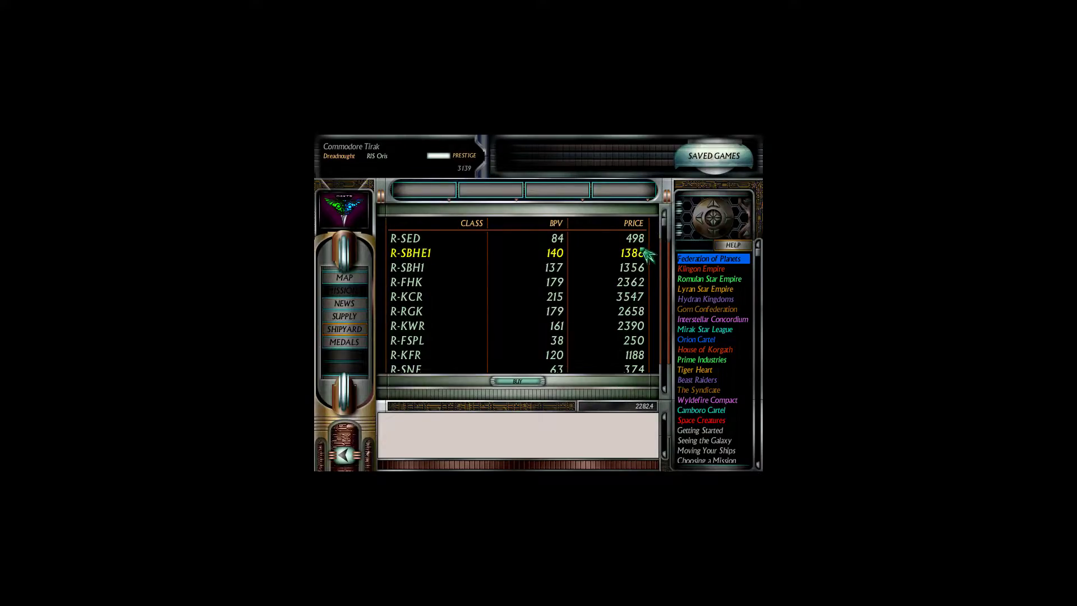
mouse_move(669, 230)
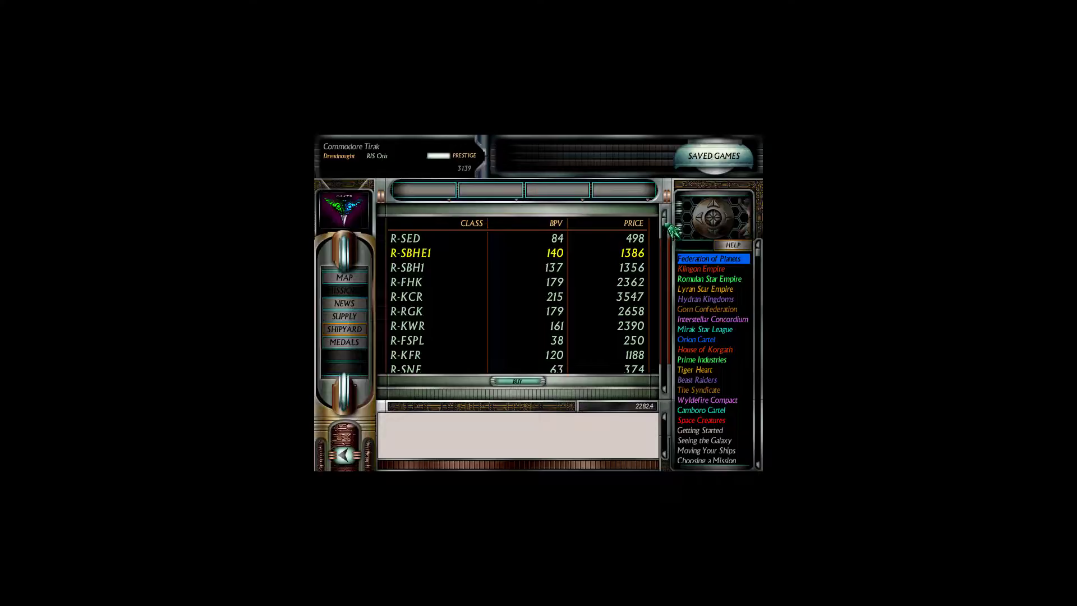
scroll(down, 3)
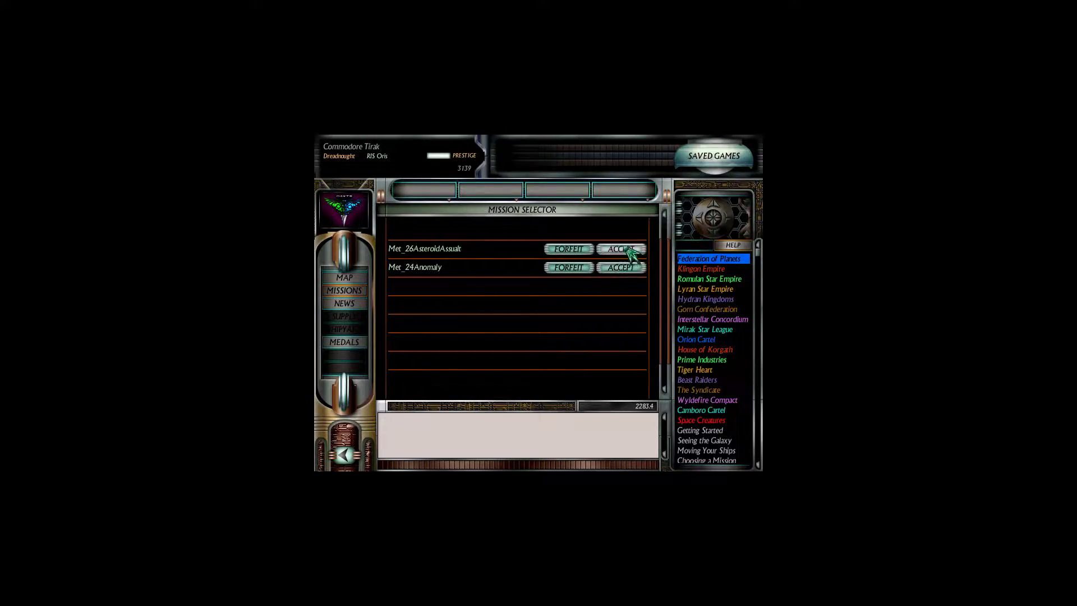
click(621, 248)
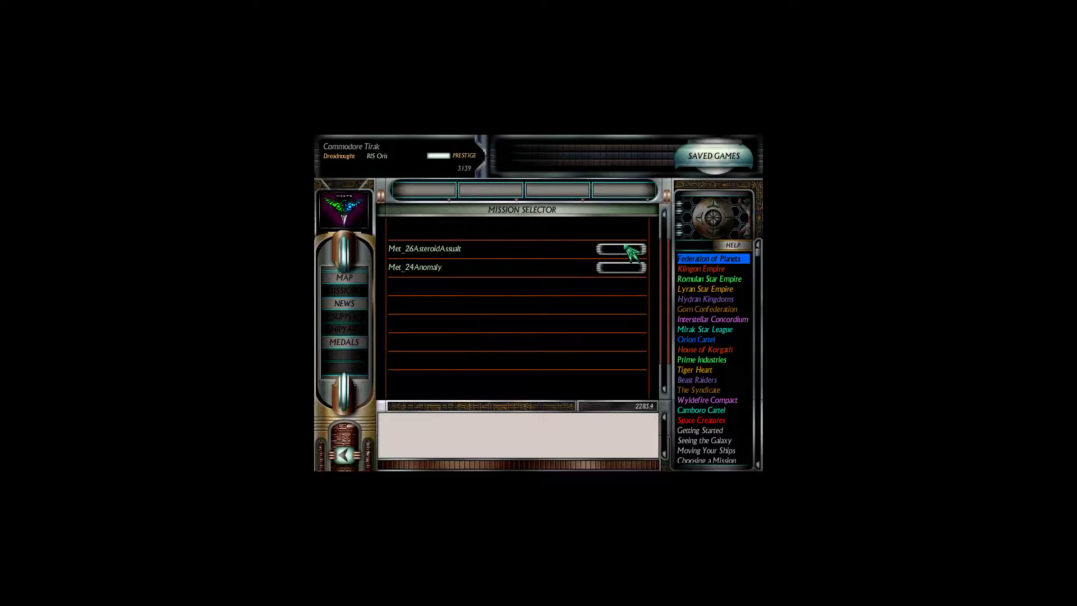
click(617, 248)
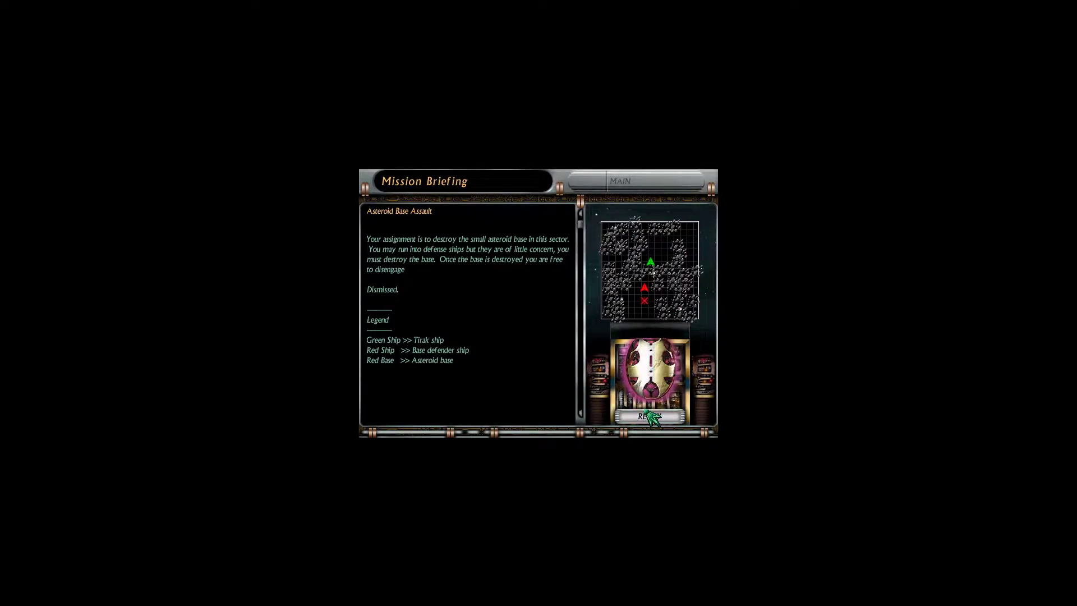
Launch the Asteroid Base Assault mission from its briefing with Ready.
click(651, 414)
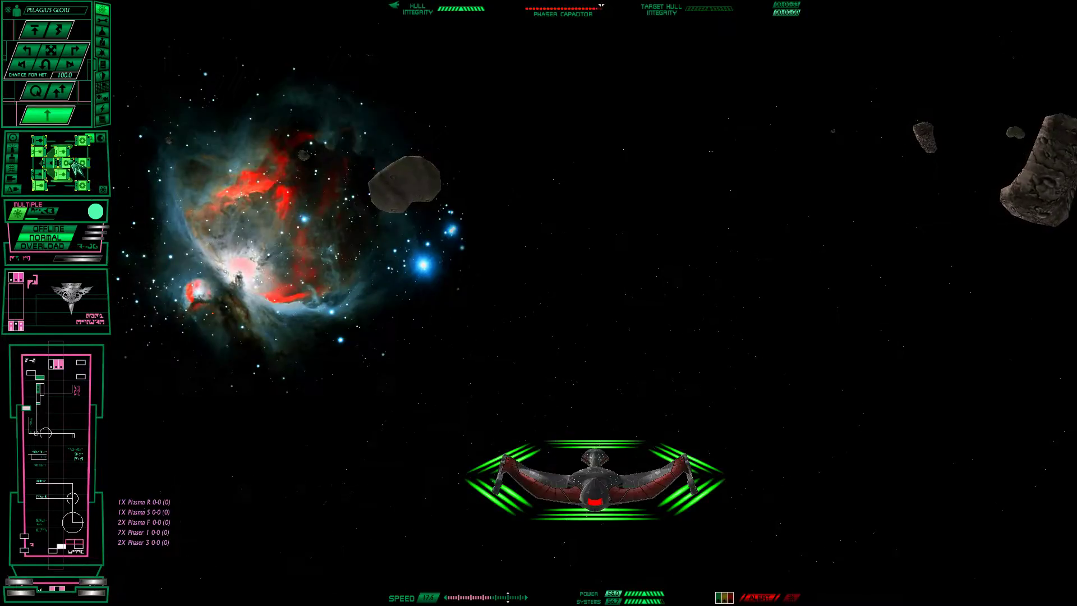
mouse_move(65, 165)
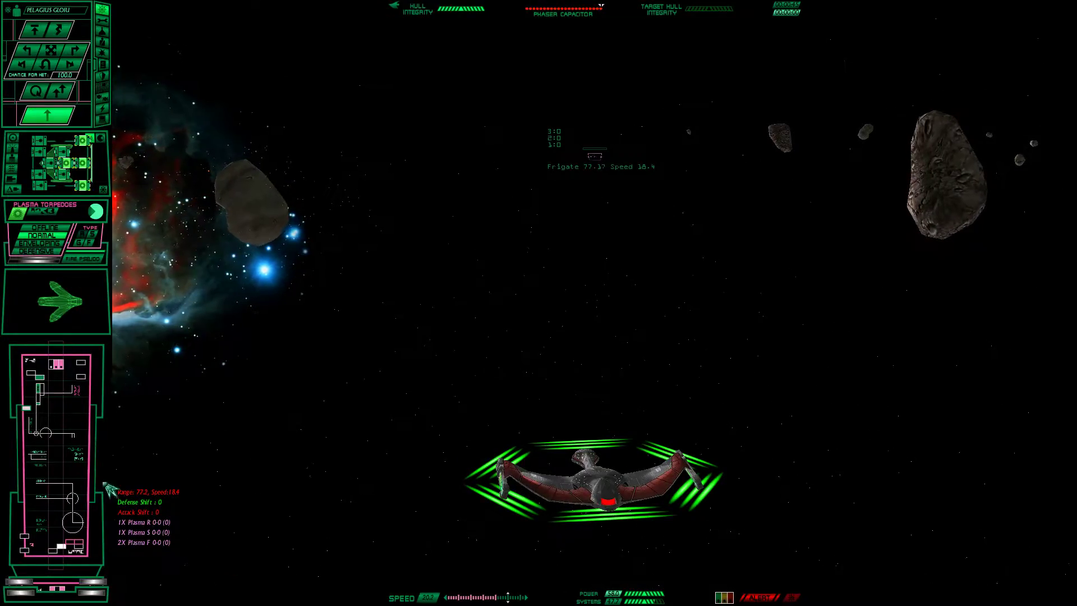
mouse_move(43, 244)
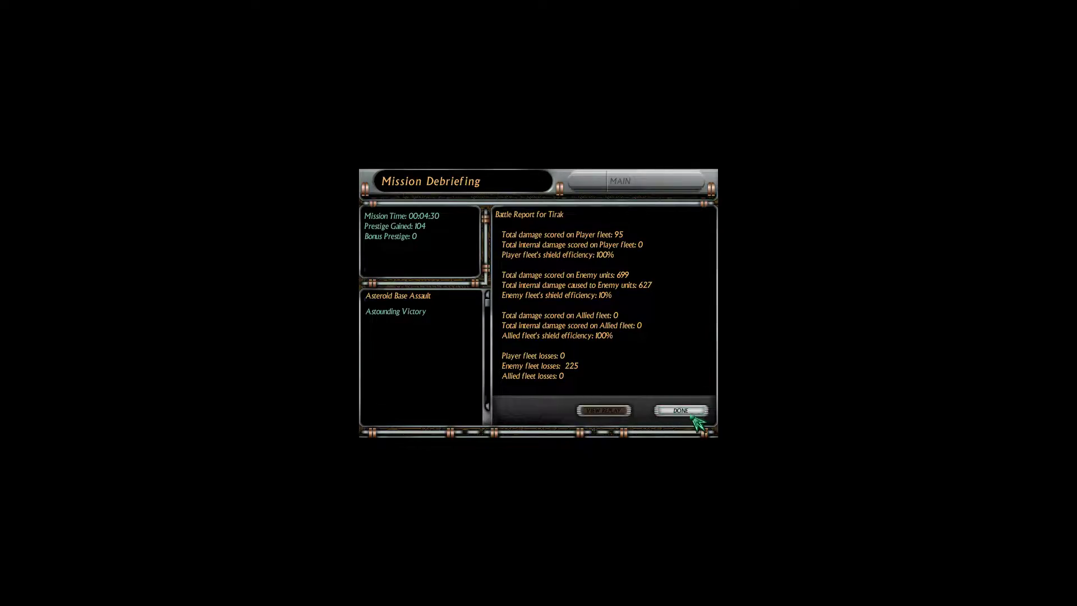
Close the Asteroid Base Assault victory debriefing to return to the Mission Selector.
click(681, 410)
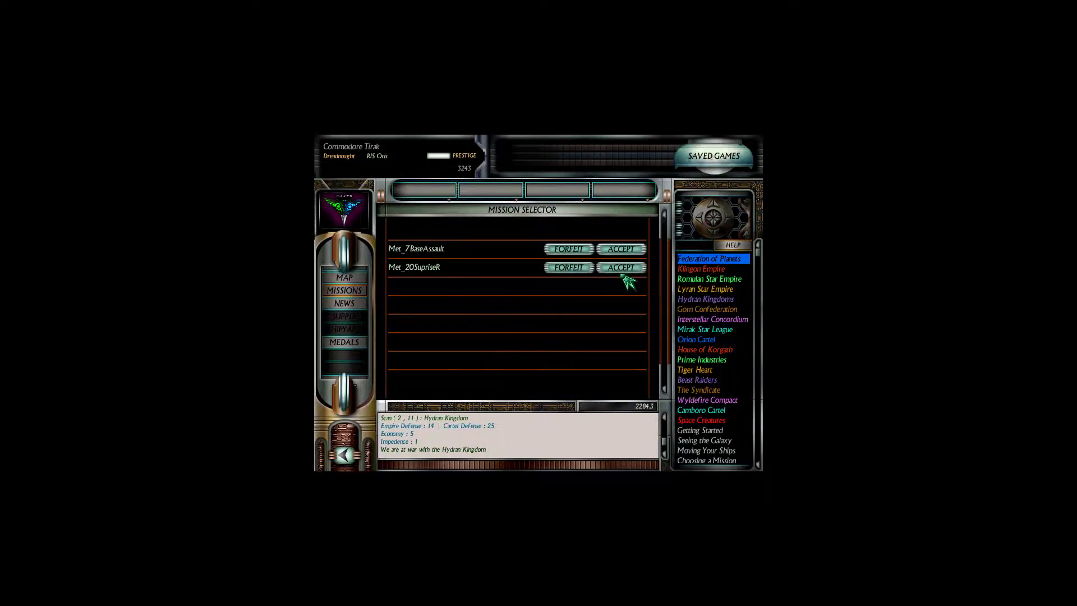
Accept Met_20SupriseR (The Surprise Reversed) and launch it from the briefing.
click(620, 267)
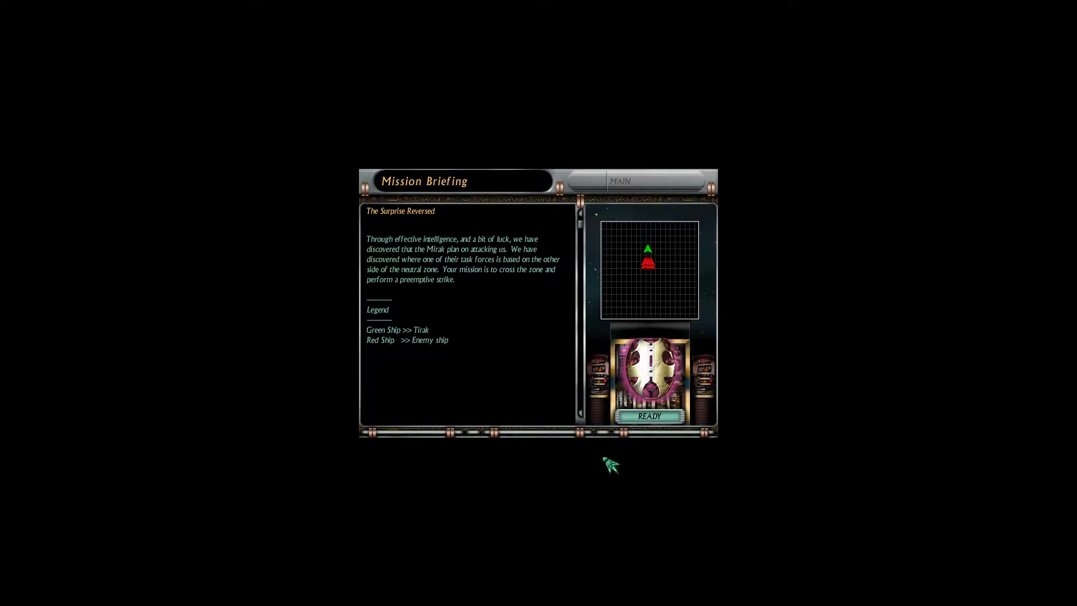
click(647, 415)
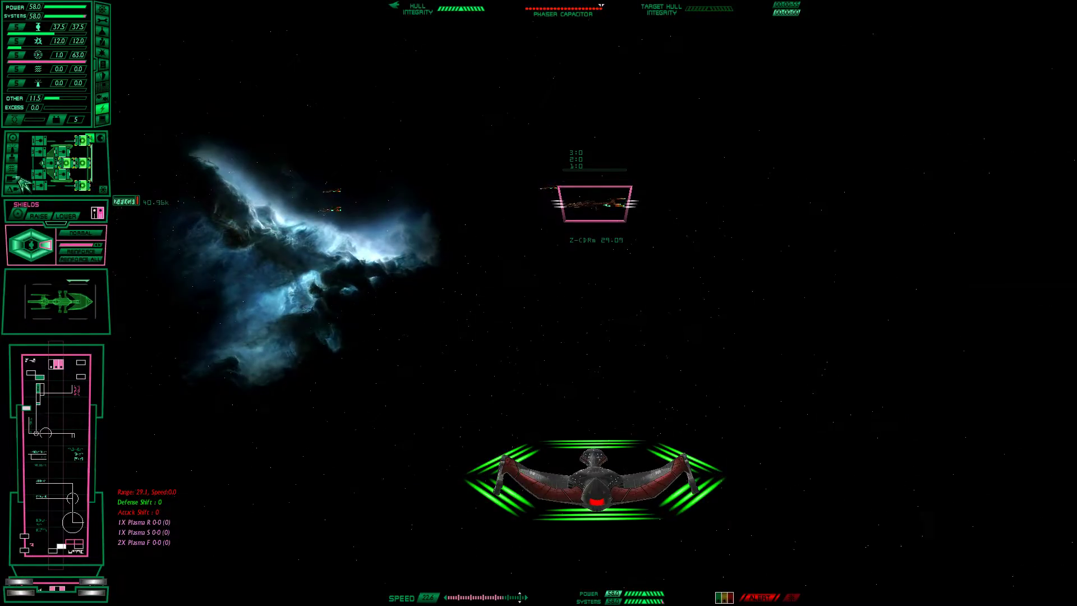
mouse_move(17, 185)
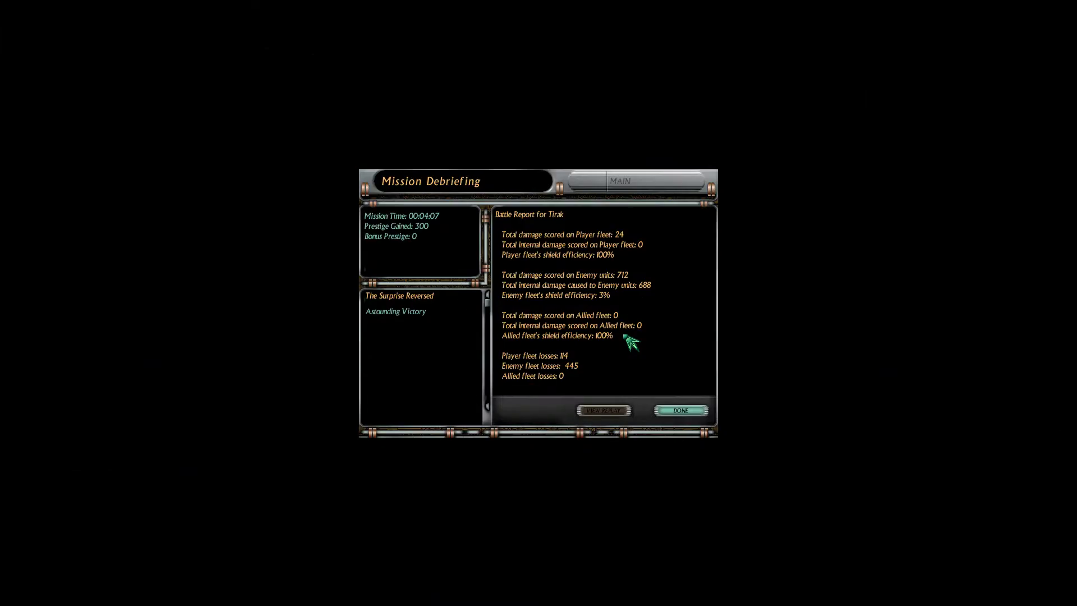
Close the Astounding Victory debriefing for Tirak with Done.
click(680, 410)
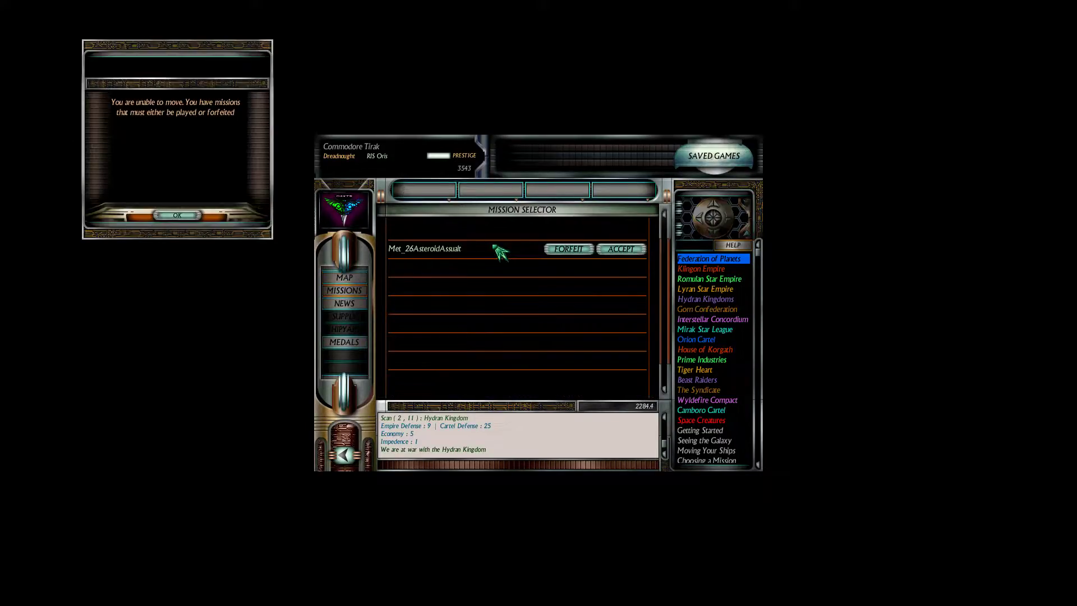
Dismiss the unplayed-missions warning and forfeit Met_26AsteroidAssault.
click(177, 215)
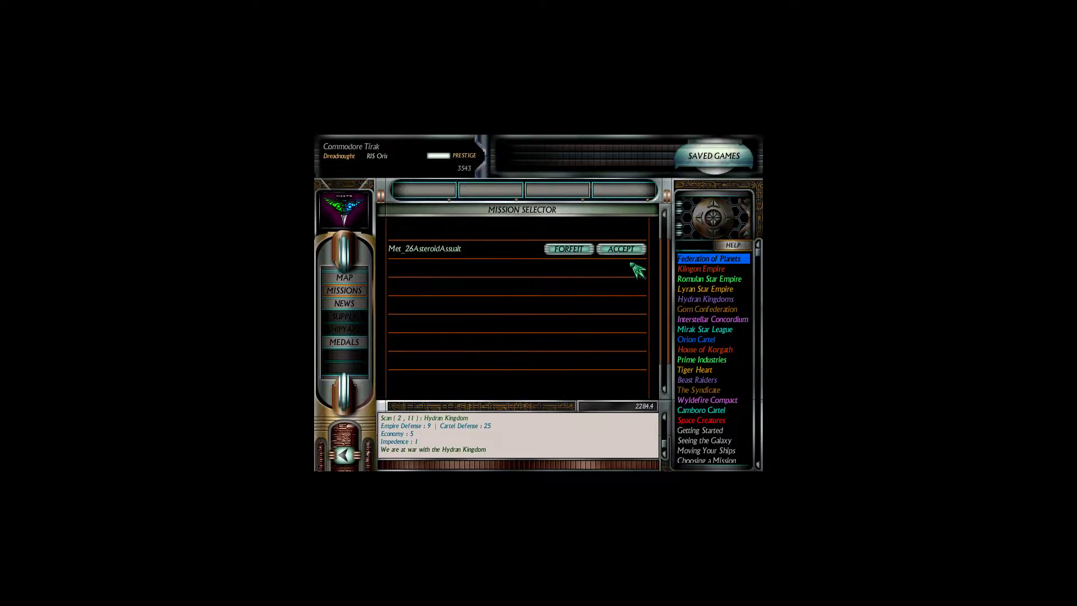
click(568, 249)
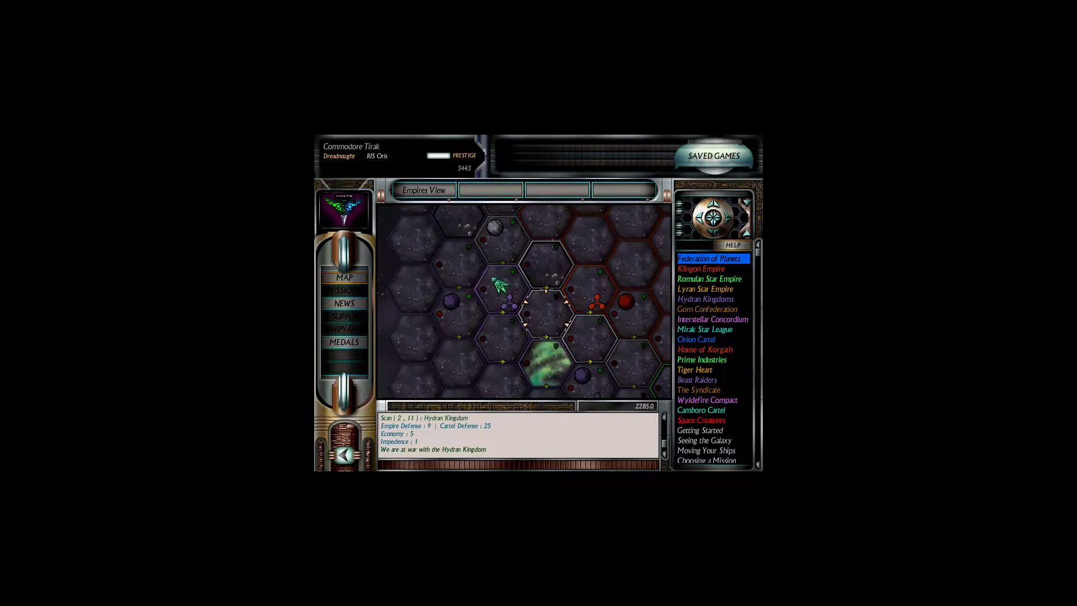
Open Missions and accept Met_7BaseAssault to view its briefing.
click(344, 290)
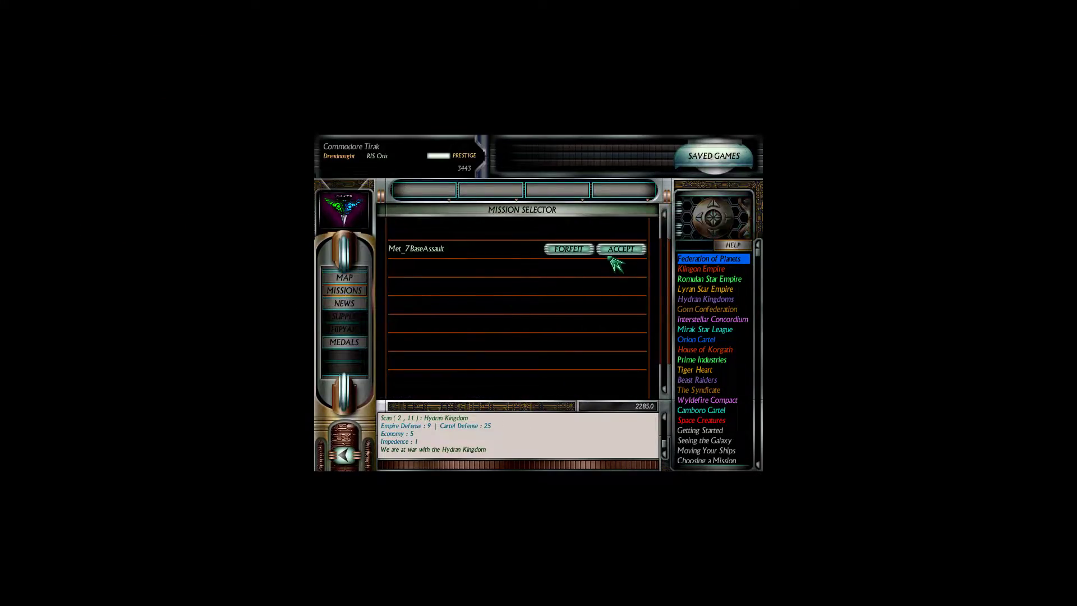
click(620, 248)
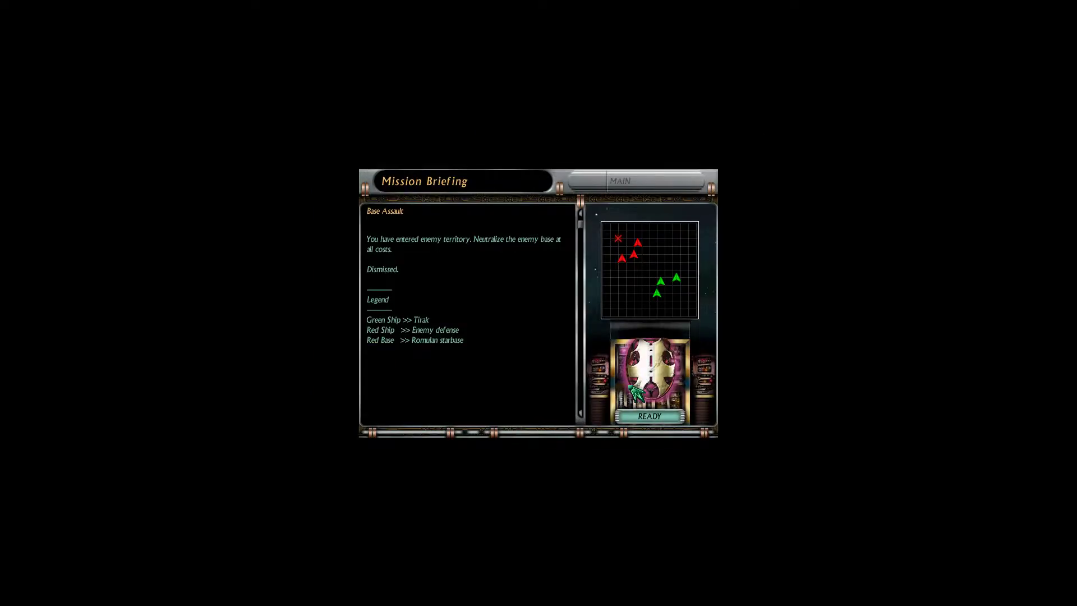
click(646, 415)
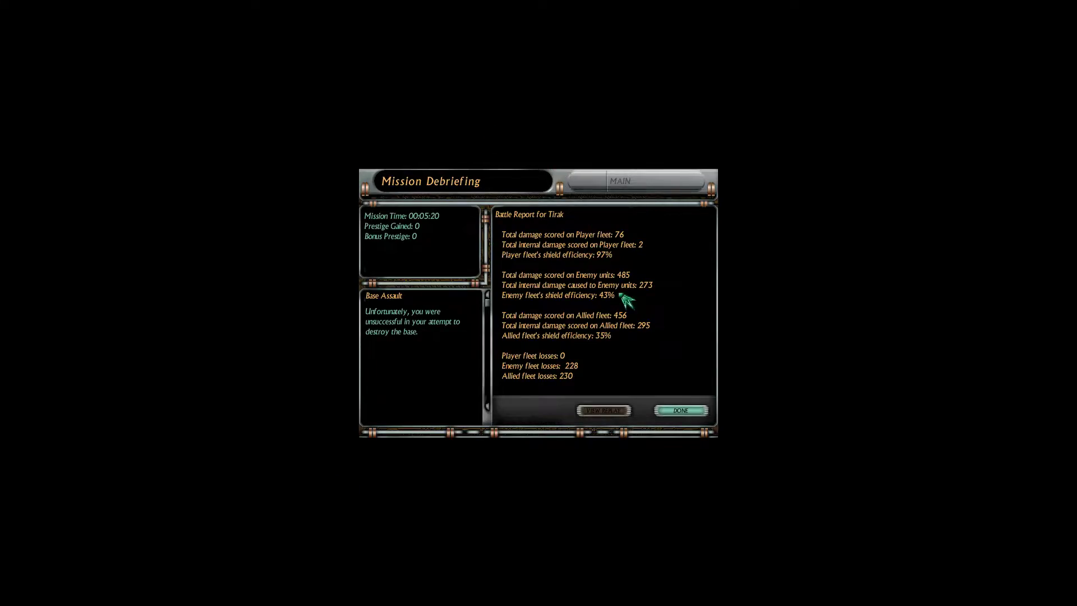
Close the unsuccessful Base Assault debriefing and return to the mission offers.
click(682, 410)
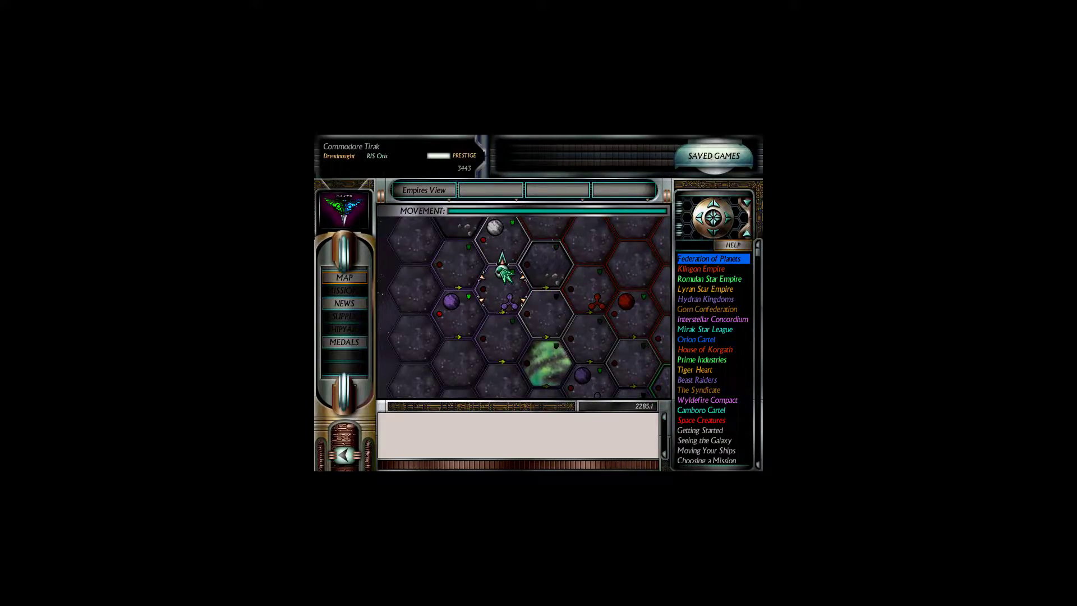
click(511, 241)
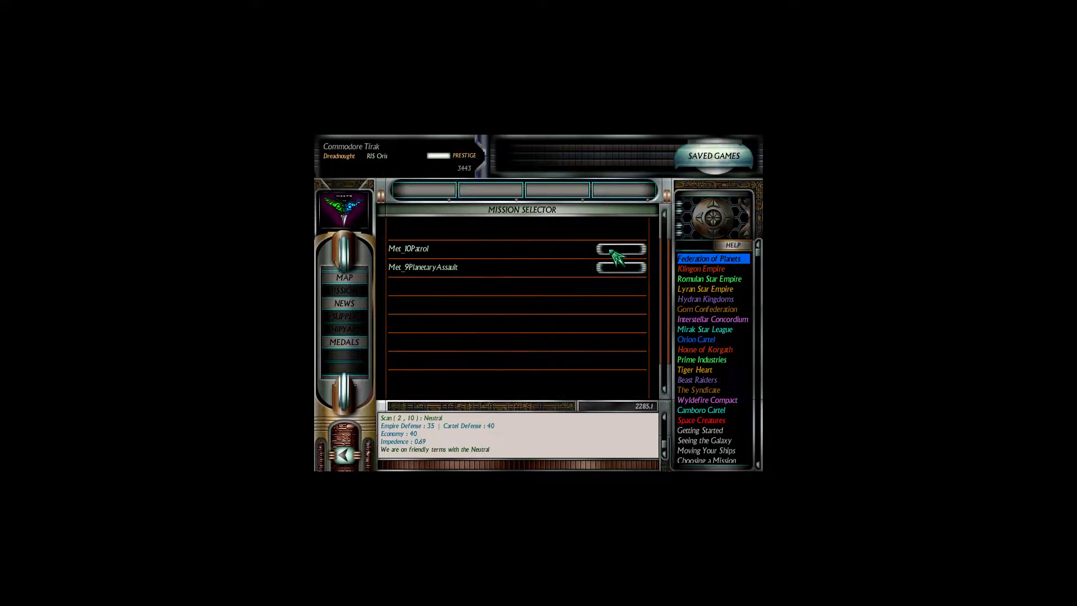
Select Met_10Patrol and launch it from the Hydran-engagement briefing.
click(619, 249)
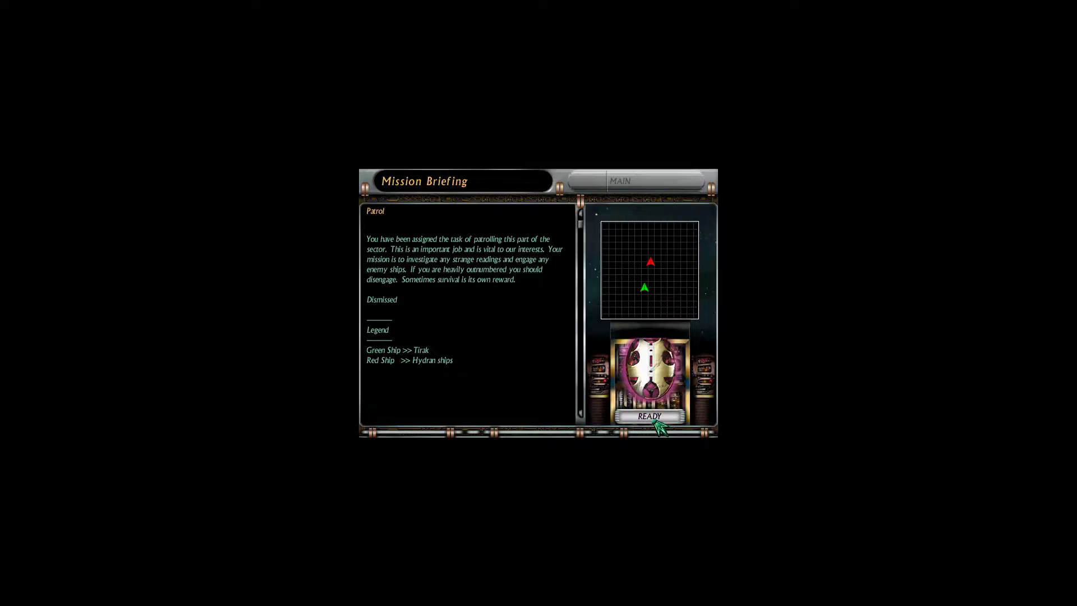
click(647, 415)
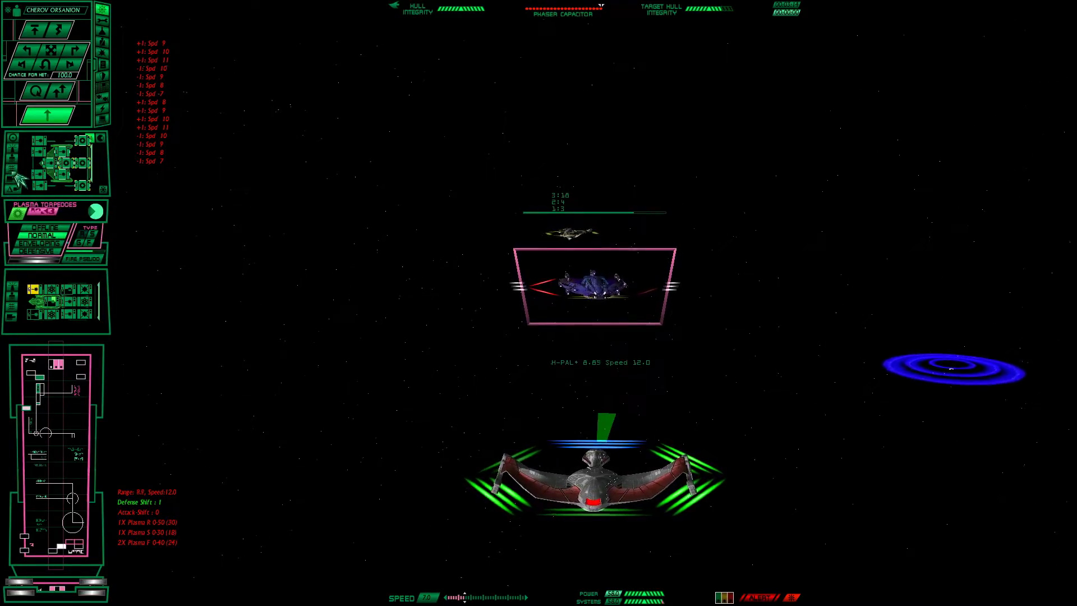
Ready the plasma torpedoes and fire them at the targeted Hydran ship.
click(62, 260)
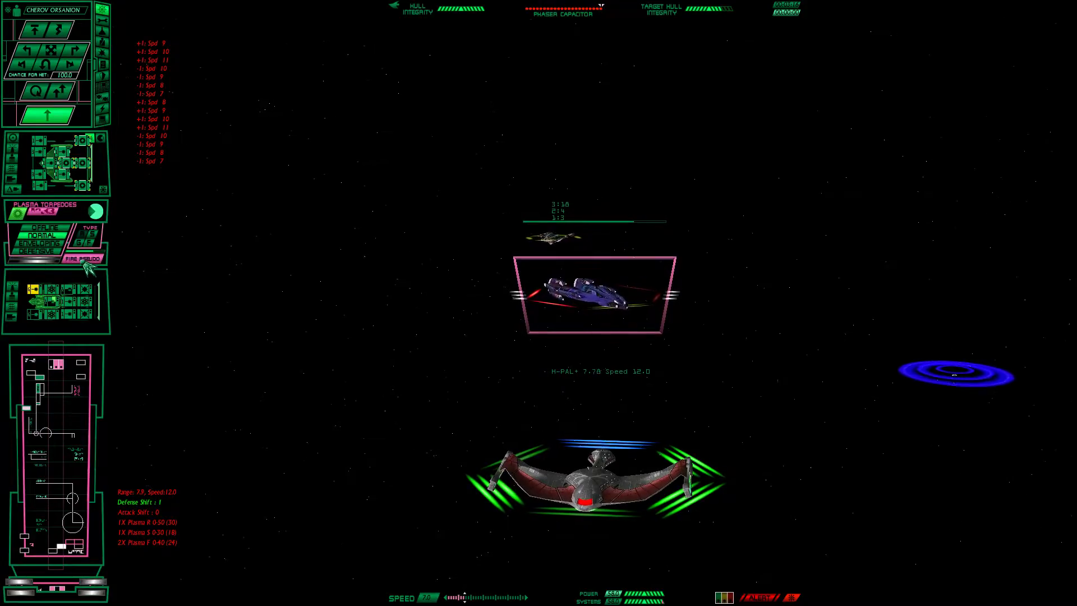
click(78, 259)
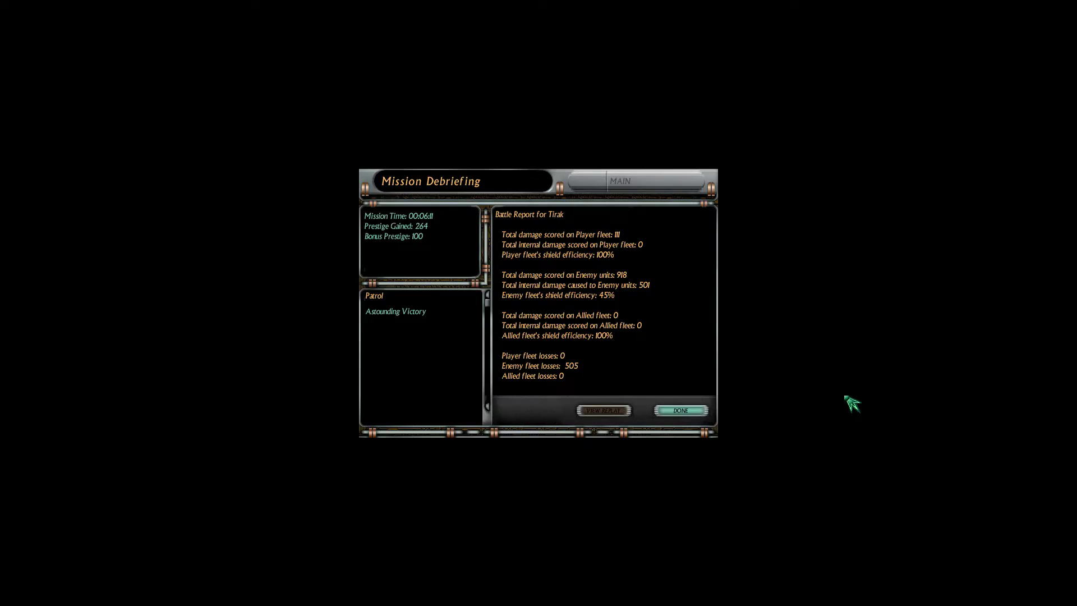
Close the Astounding Victory debriefing with Done, returning to the Empires View map at prestige 3807.
click(680, 410)
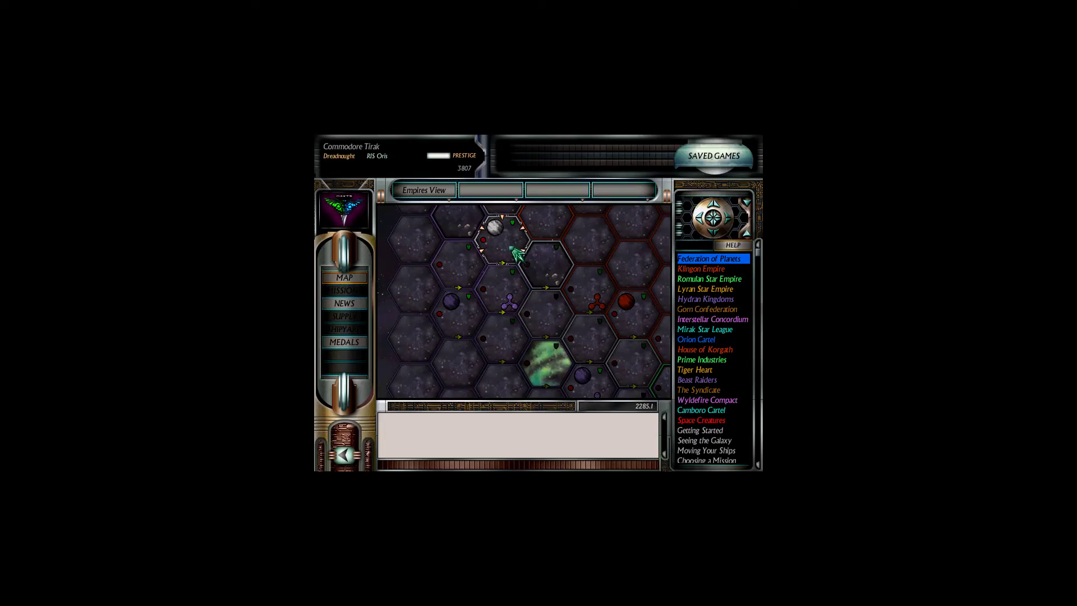